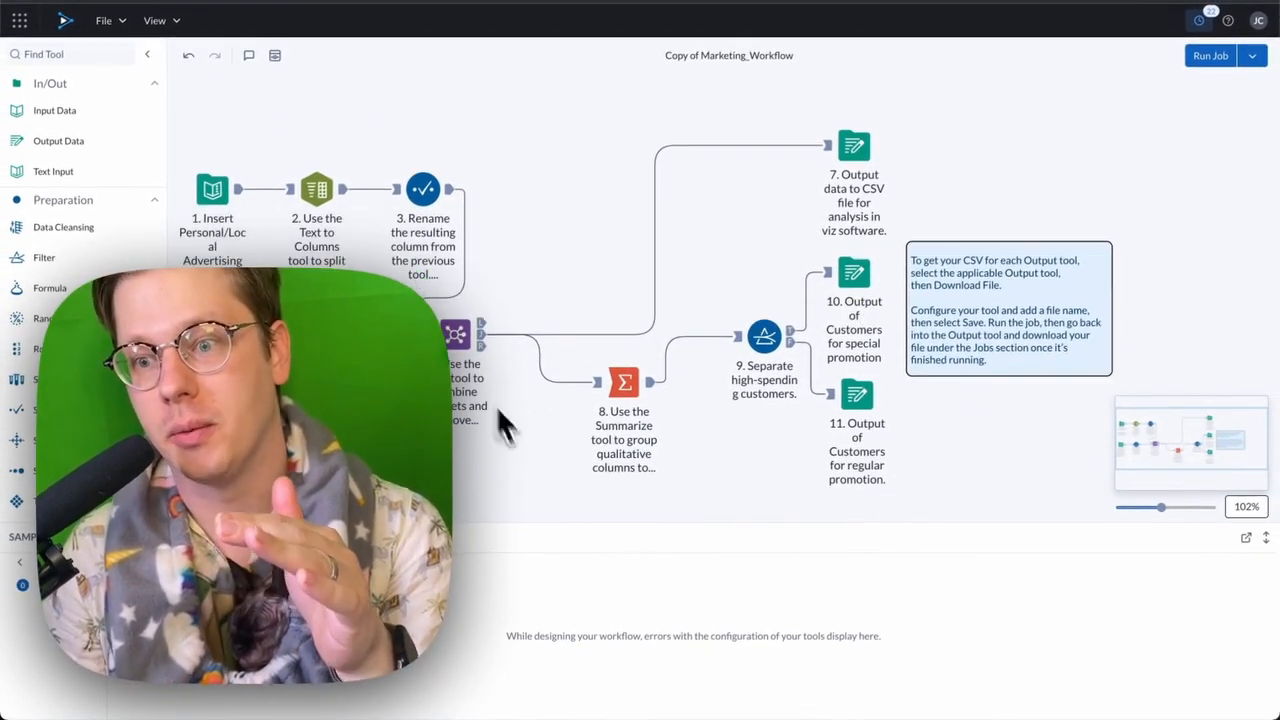
mouse_move(520, 375)
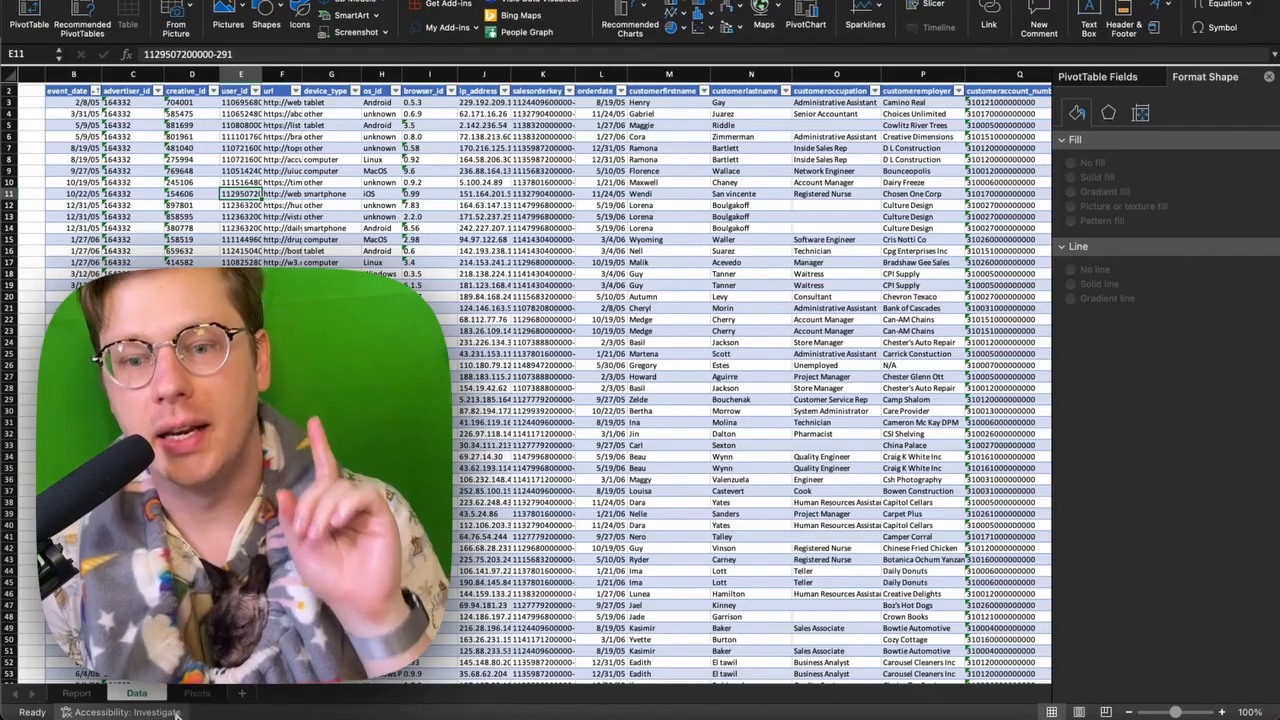
Step: Switch to the Pivots sheet and select cell B18 for a new pivot table
click(196, 693)
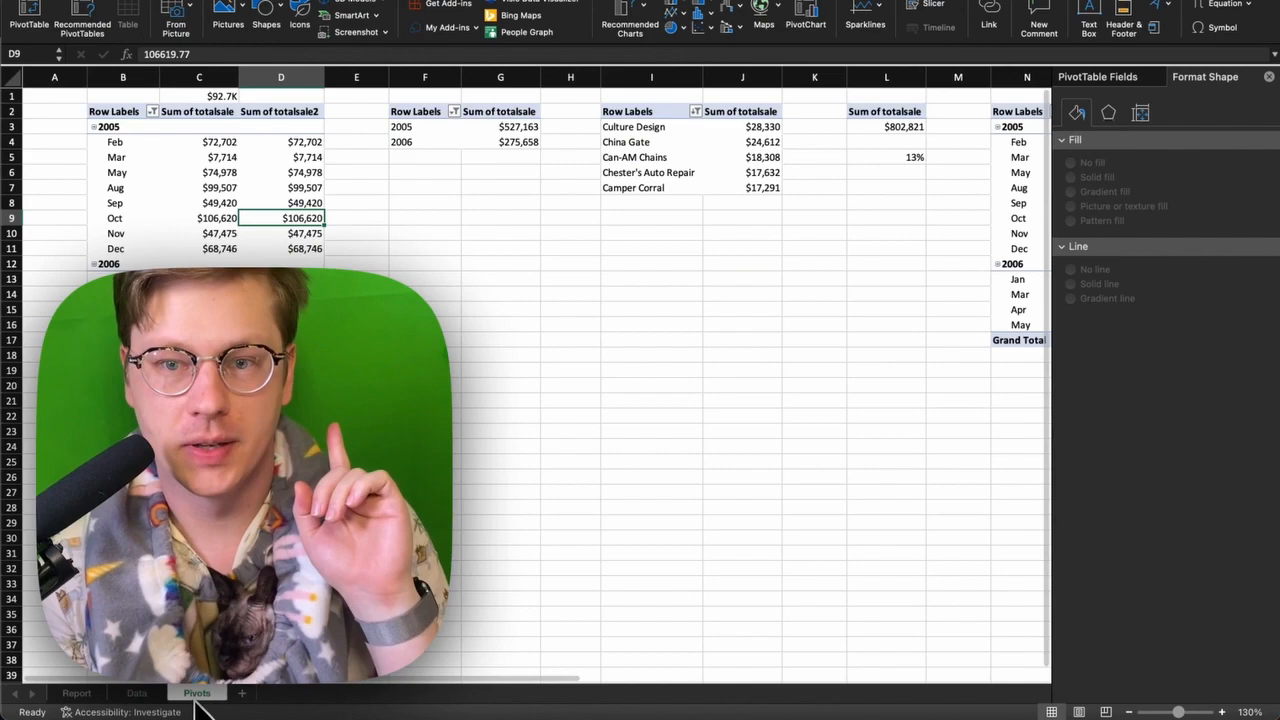
click(198, 248)
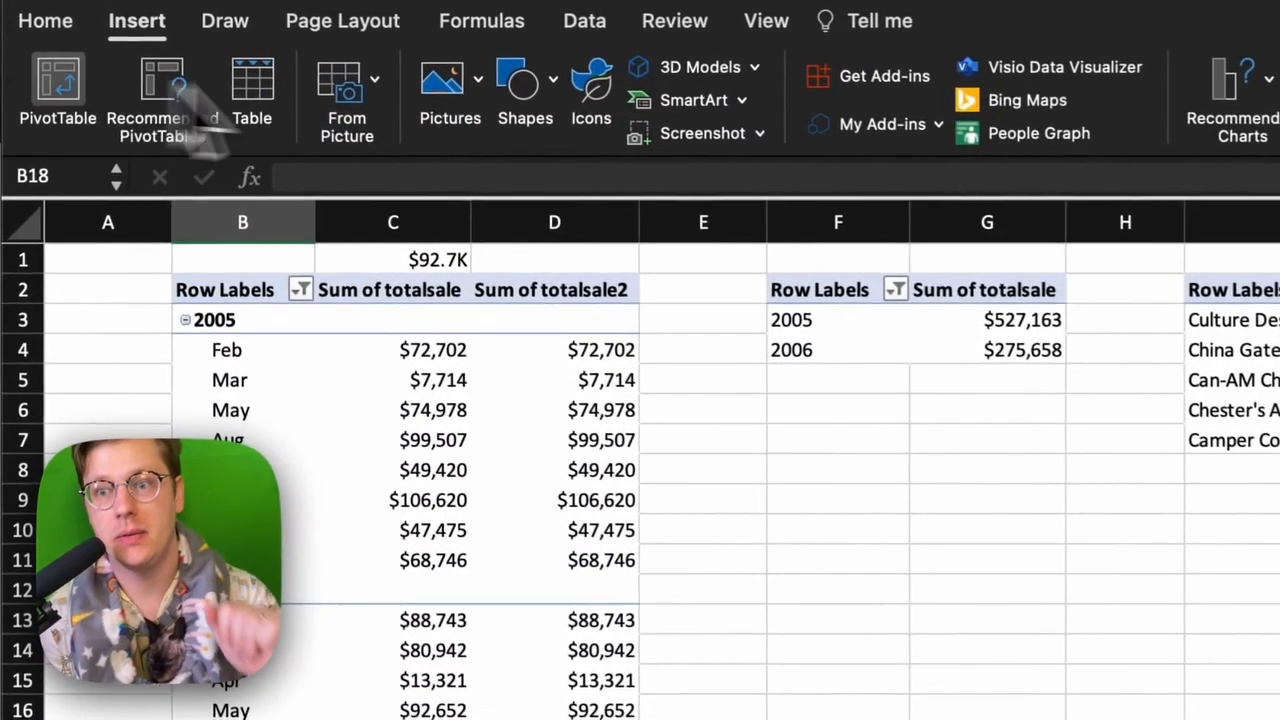
Step: Insert a PivotTable from the Sales range placed at Pivots!$B$18
click(57, 90)
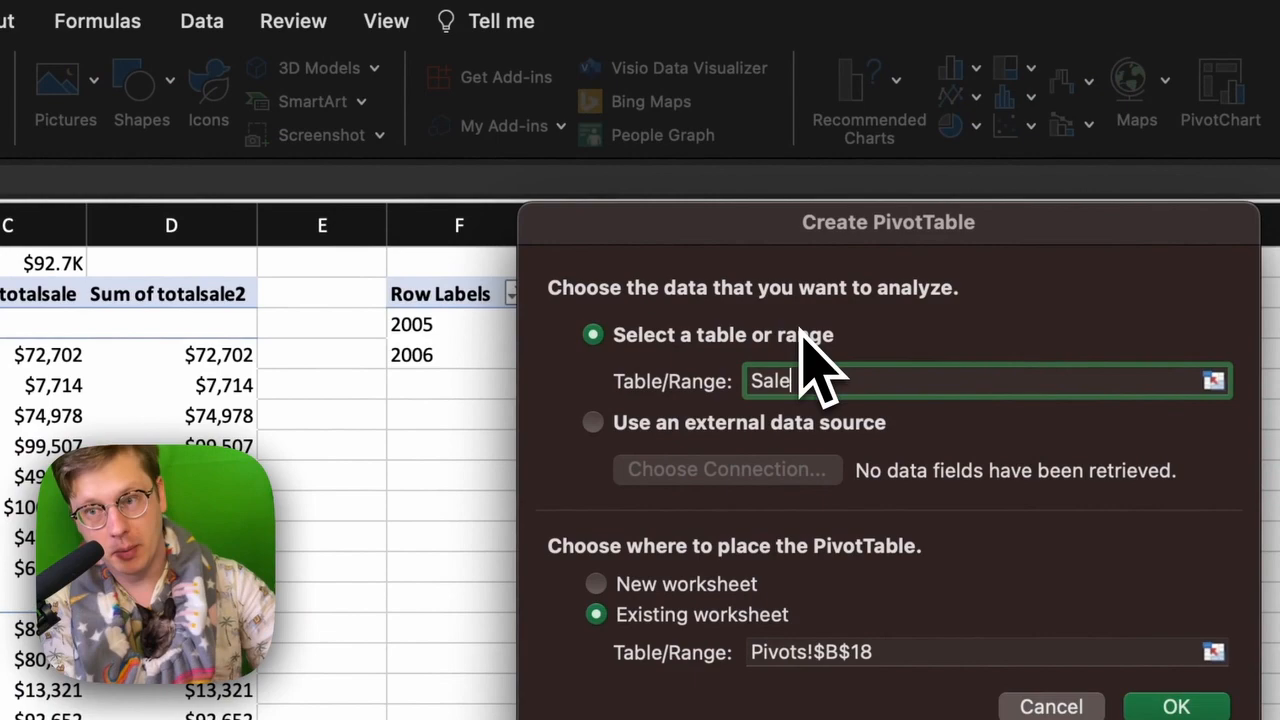
click(1176, 706)
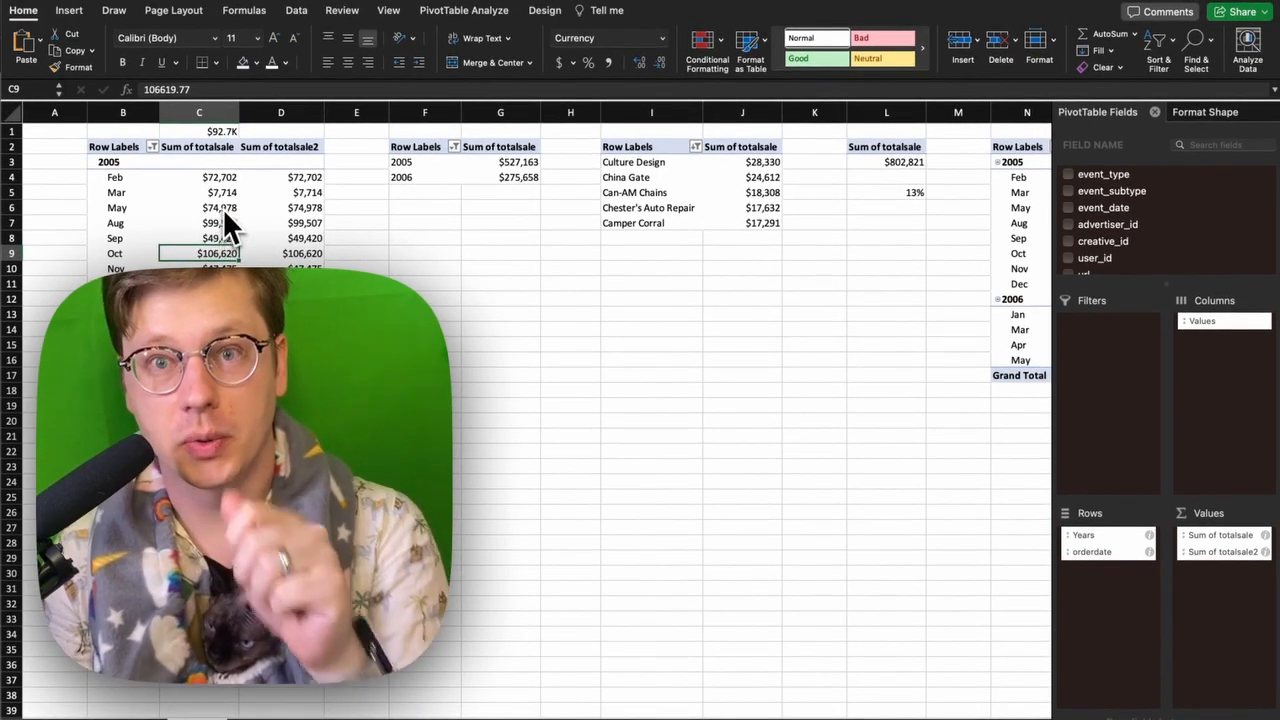
Step: Review the monthly sales and yearly totals pivots, with a LOOKUP formula in O1
click(198, 207)
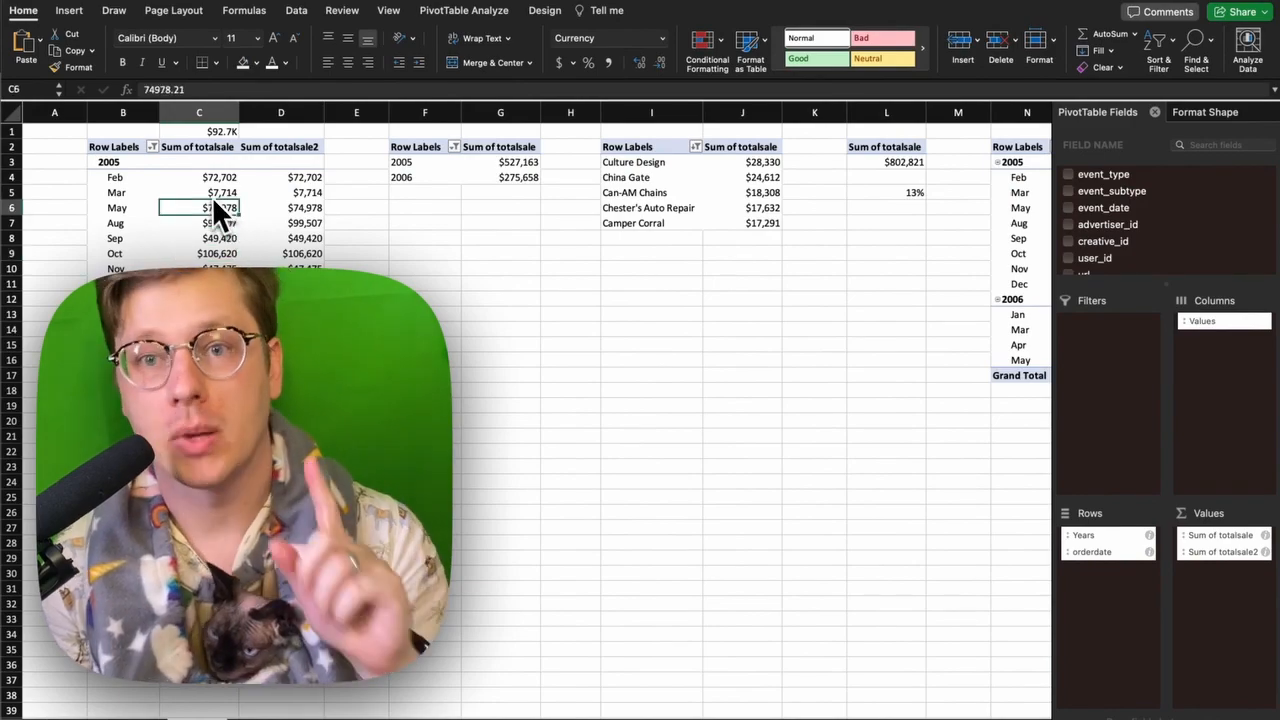
click(68, 11)
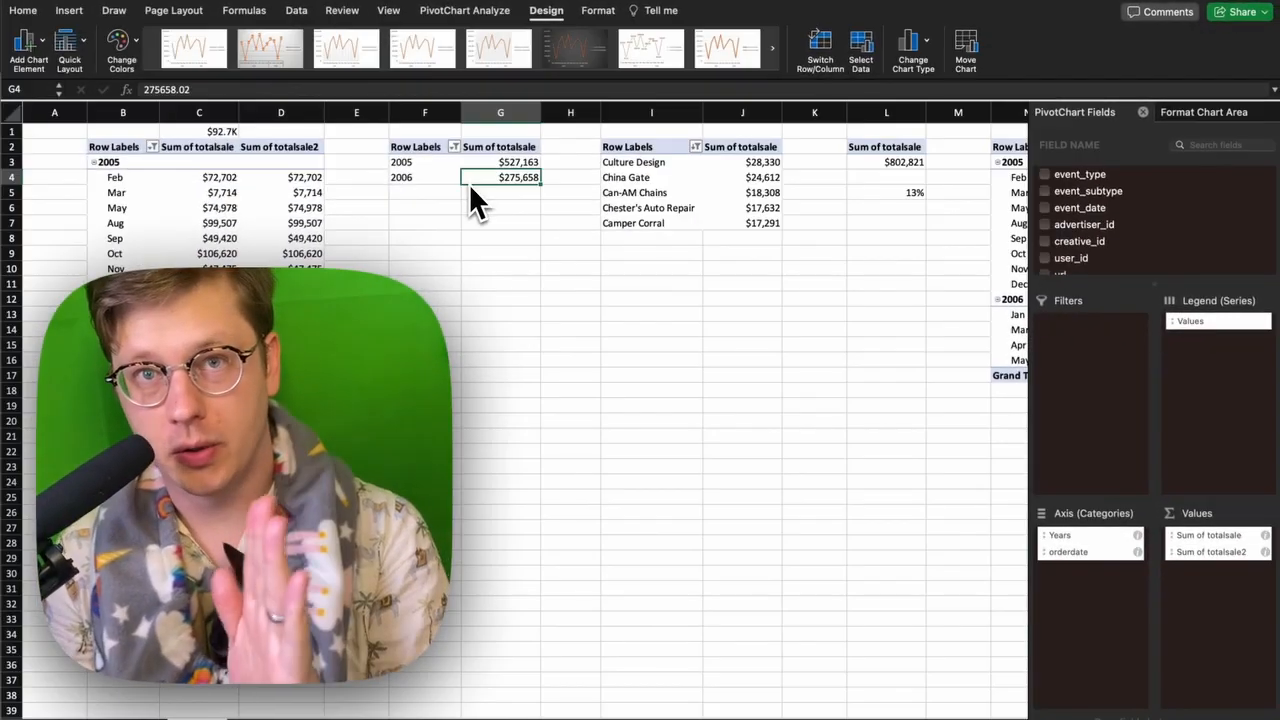
click(22, 14)
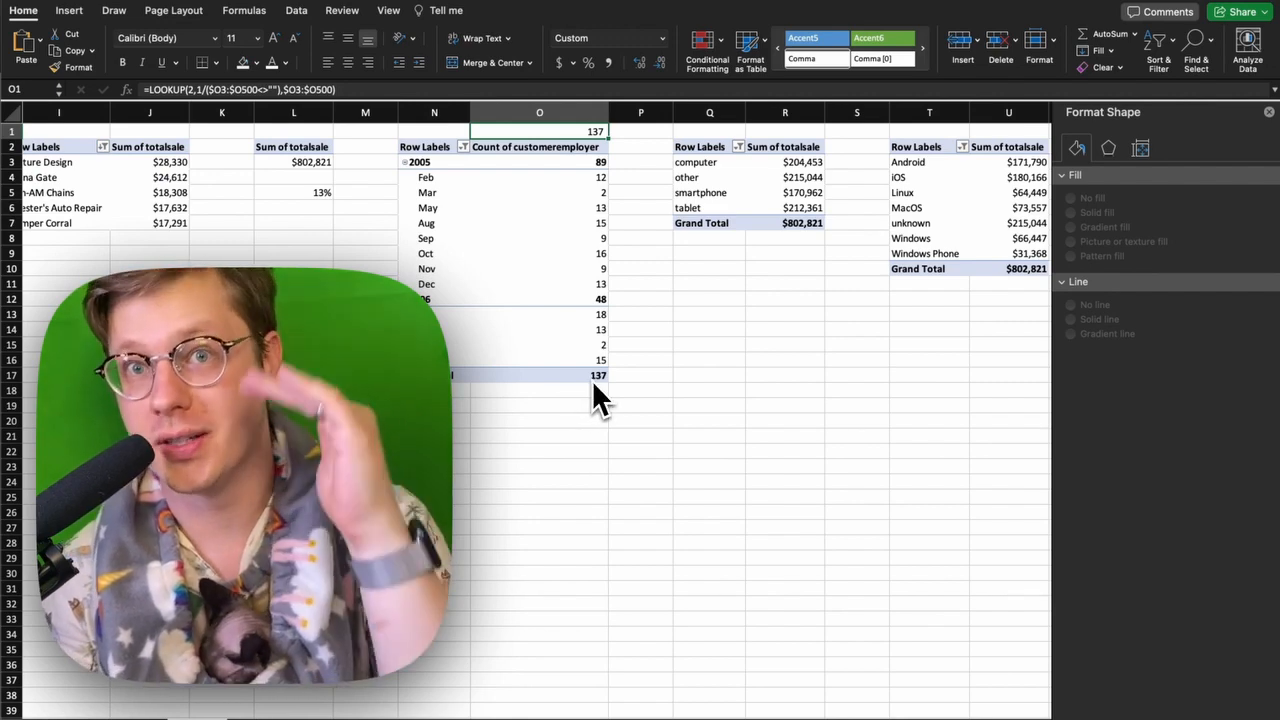
Step: Visit the Data and Pivots sheets, then move to the blank Report sheet
click(136, 693)
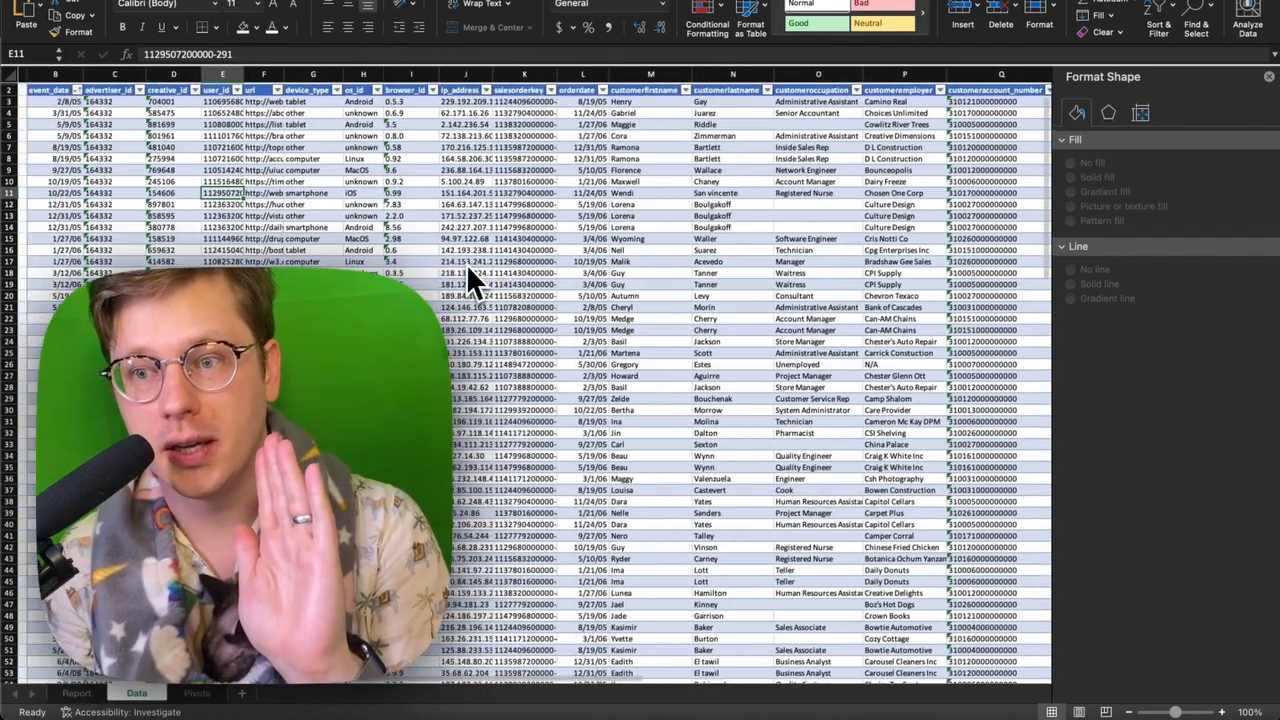
click(197, 693)
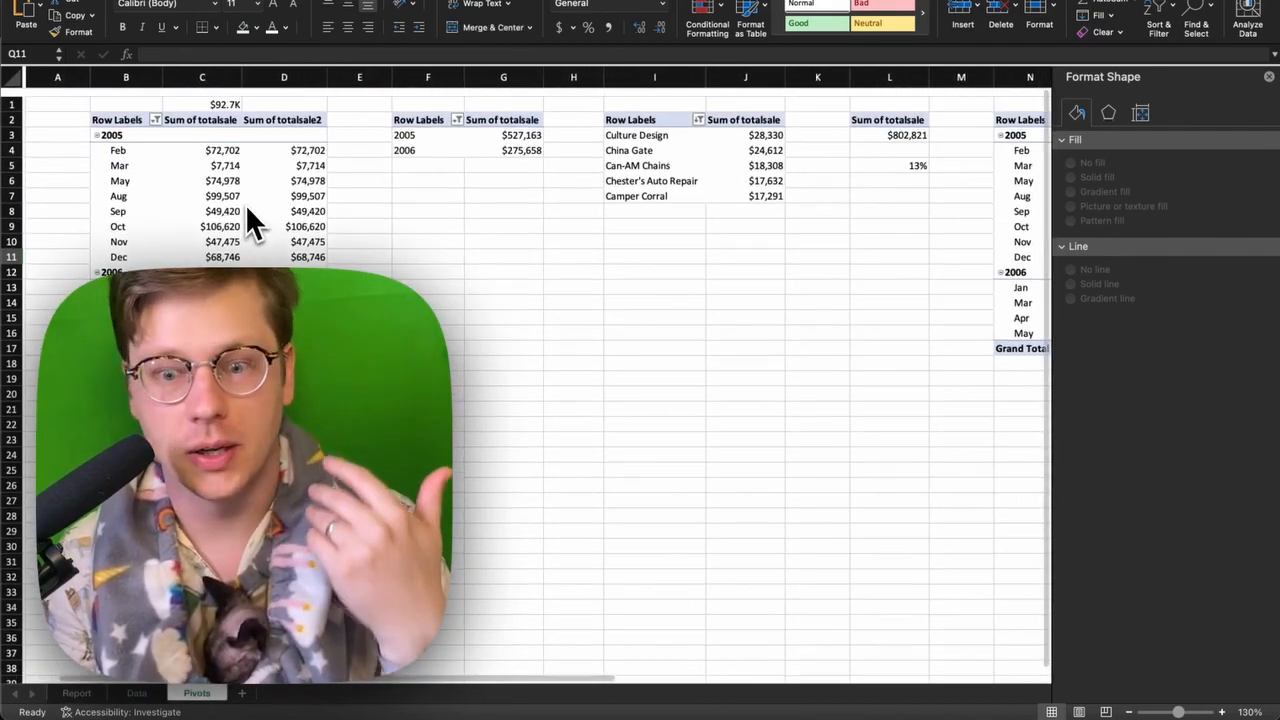
click(242, 693)
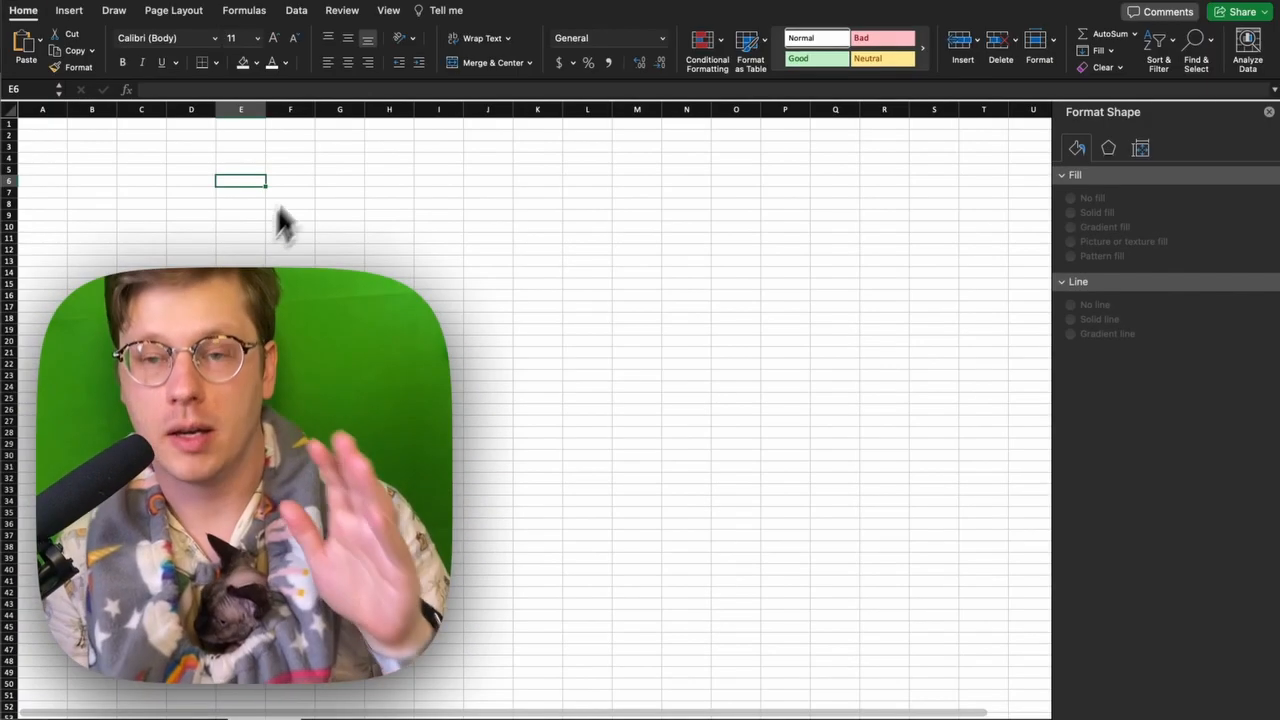
mouse_move(270, 75)
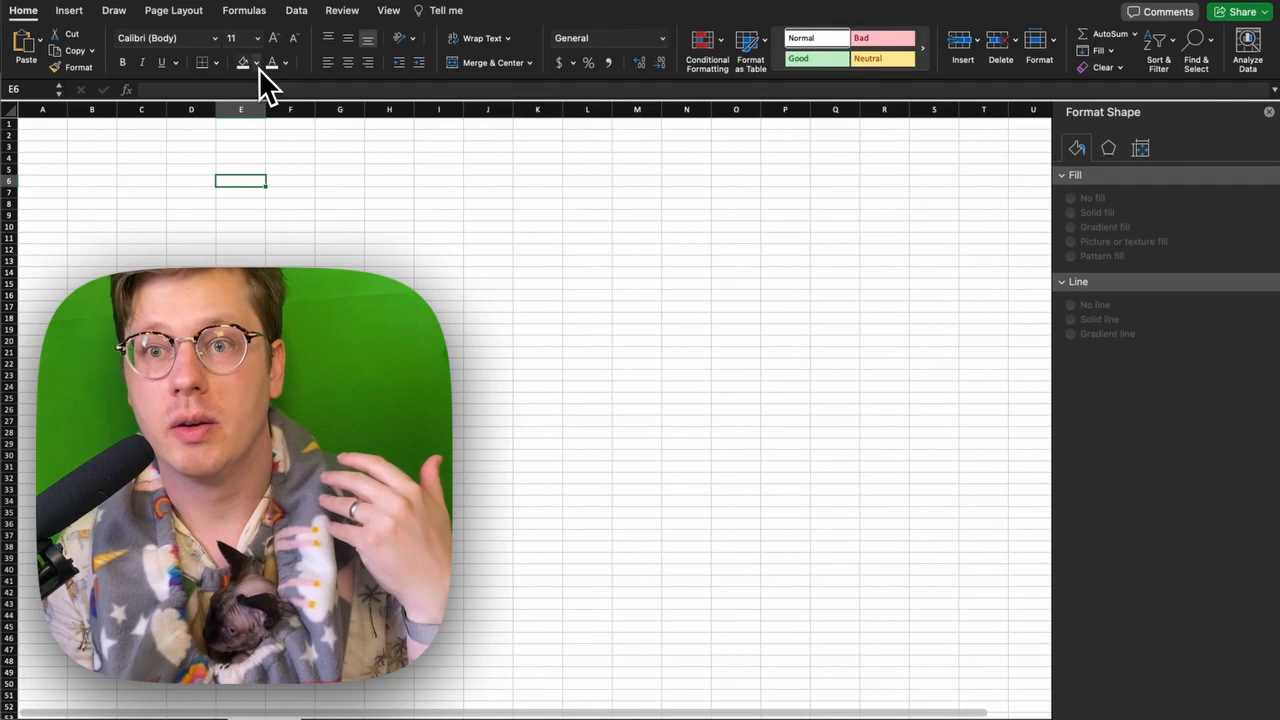
Step: Give the report sheet's cells a light grey fill color
click(256, 62)
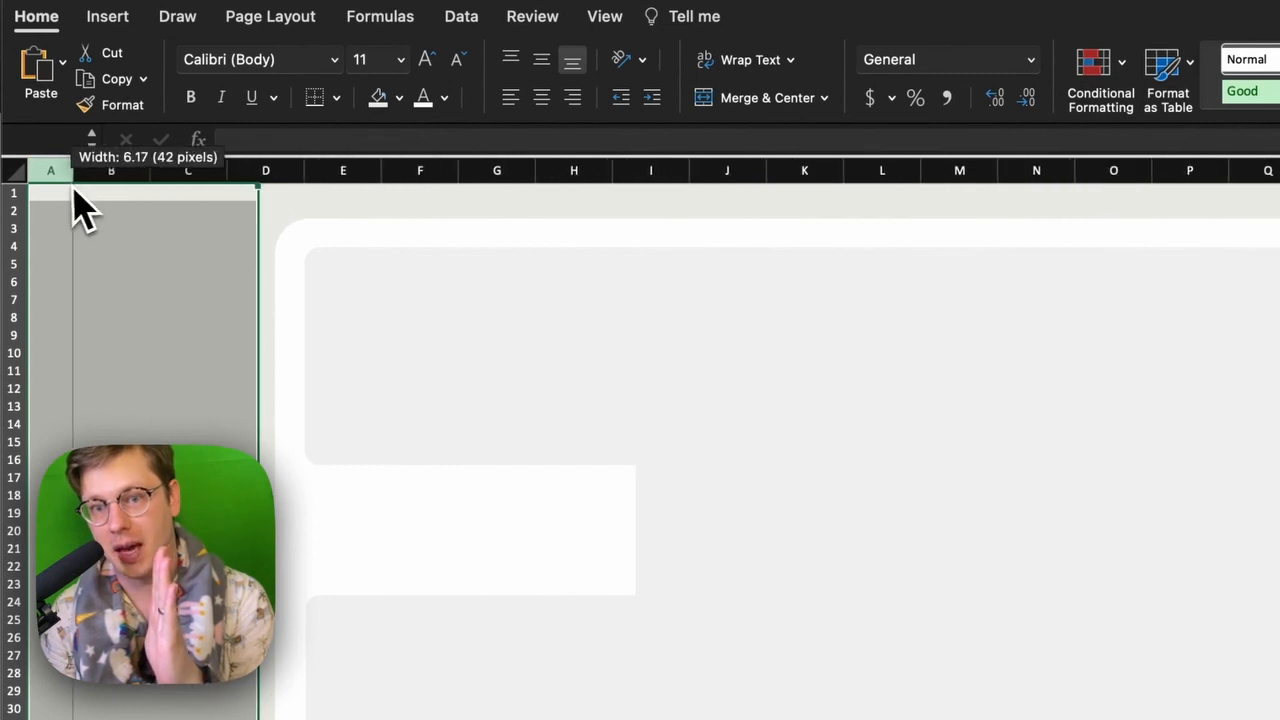
Step: Select the large white rounded panel and browse the Shapes gallery
click(107, 16)
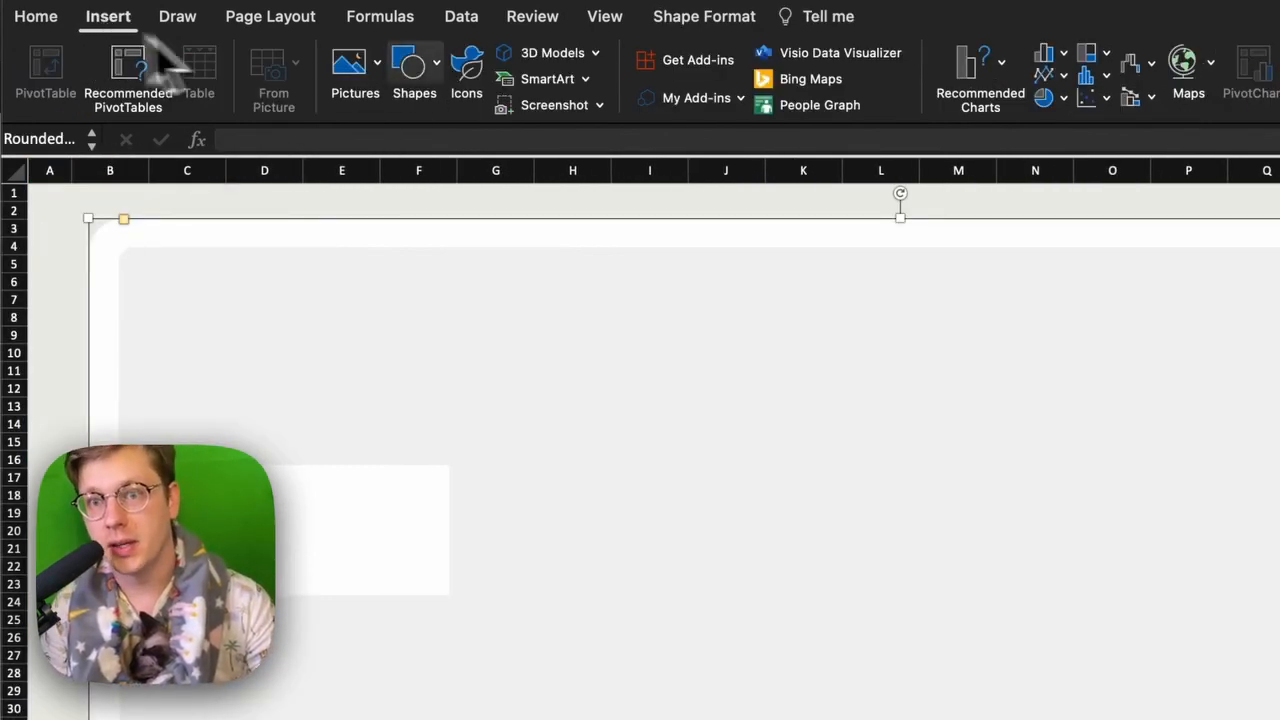
click(414, 70)
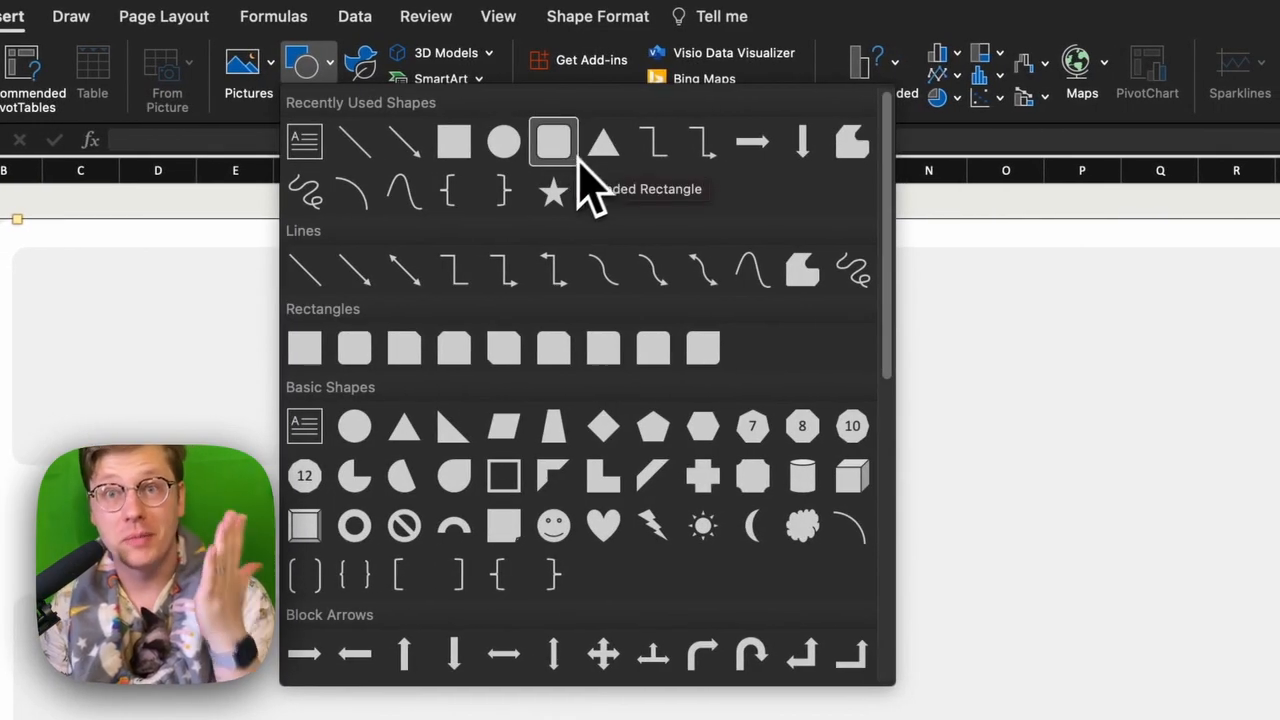
scroll(down, 3)
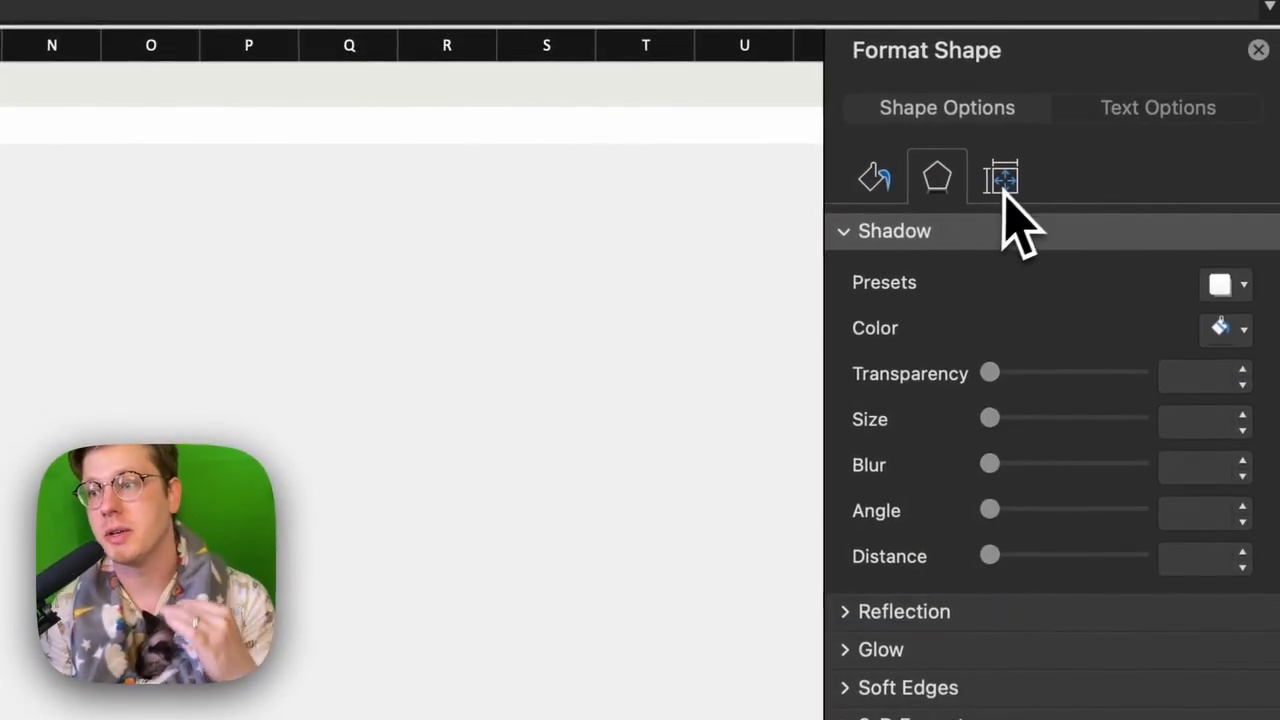
Step: Set the top card's left gradient stop to a dark blue theme shade
click(1076, 177)
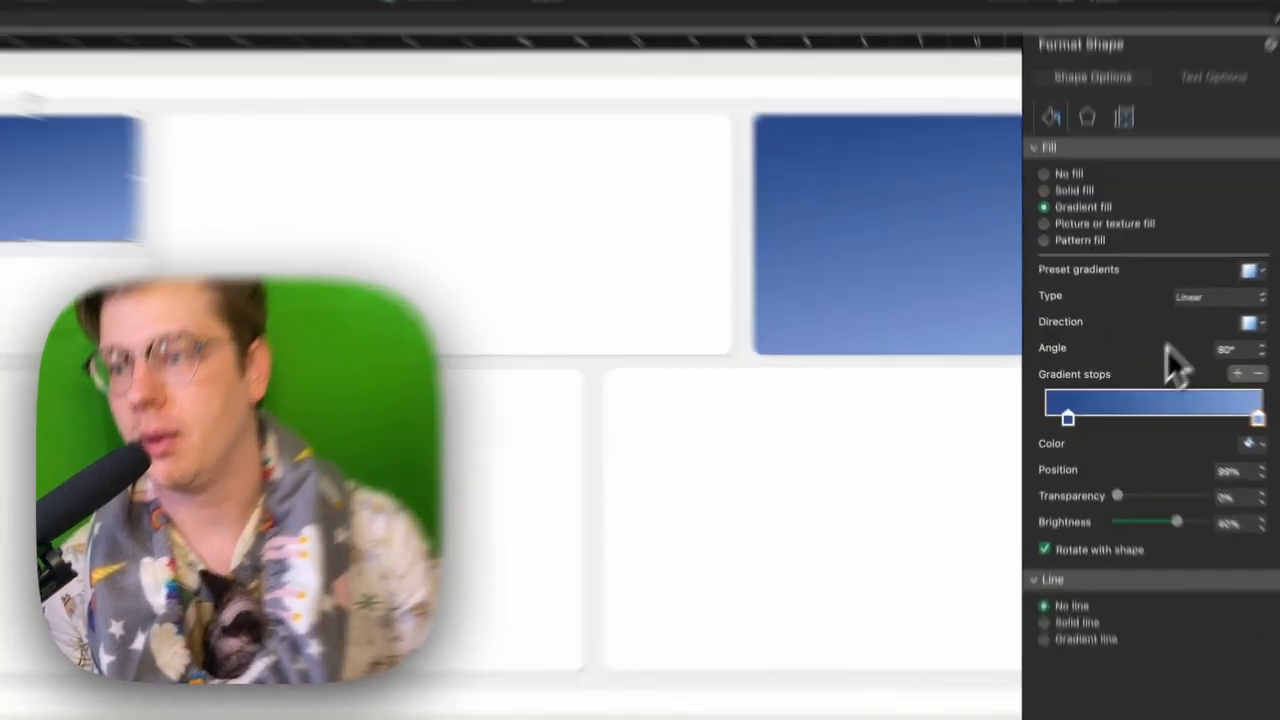
click(1256, 443)
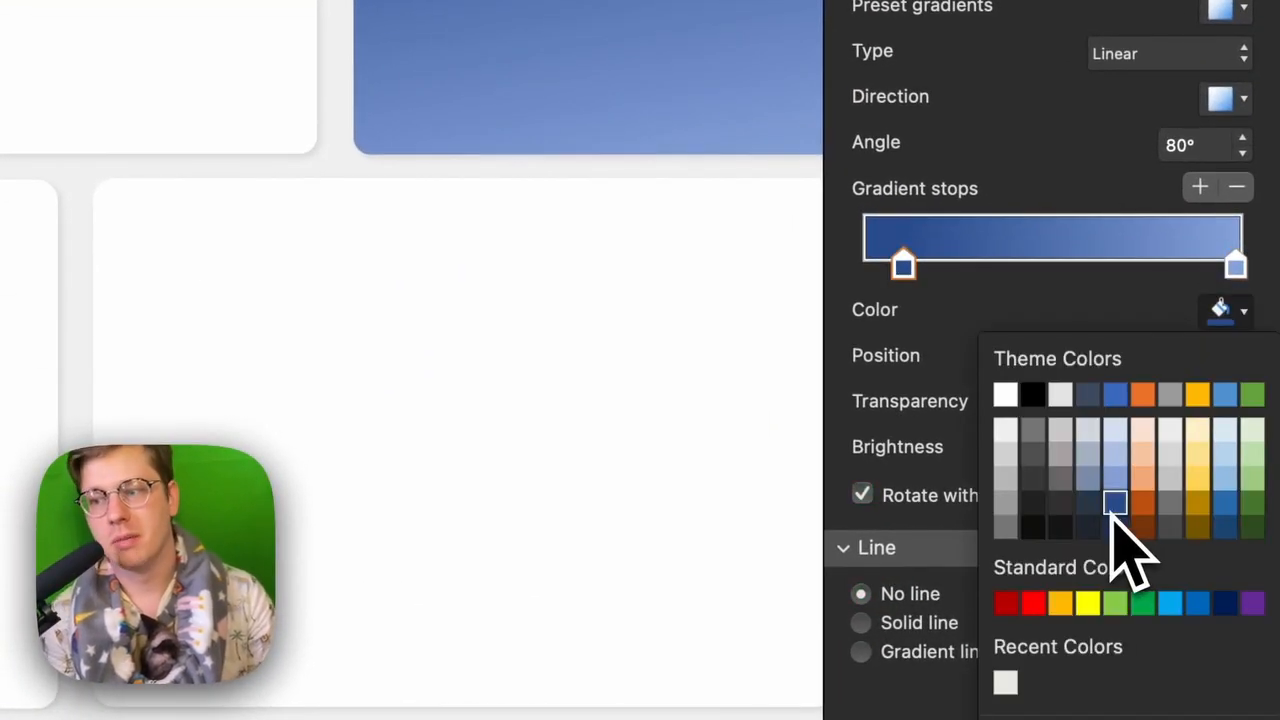
click(1115, 503)
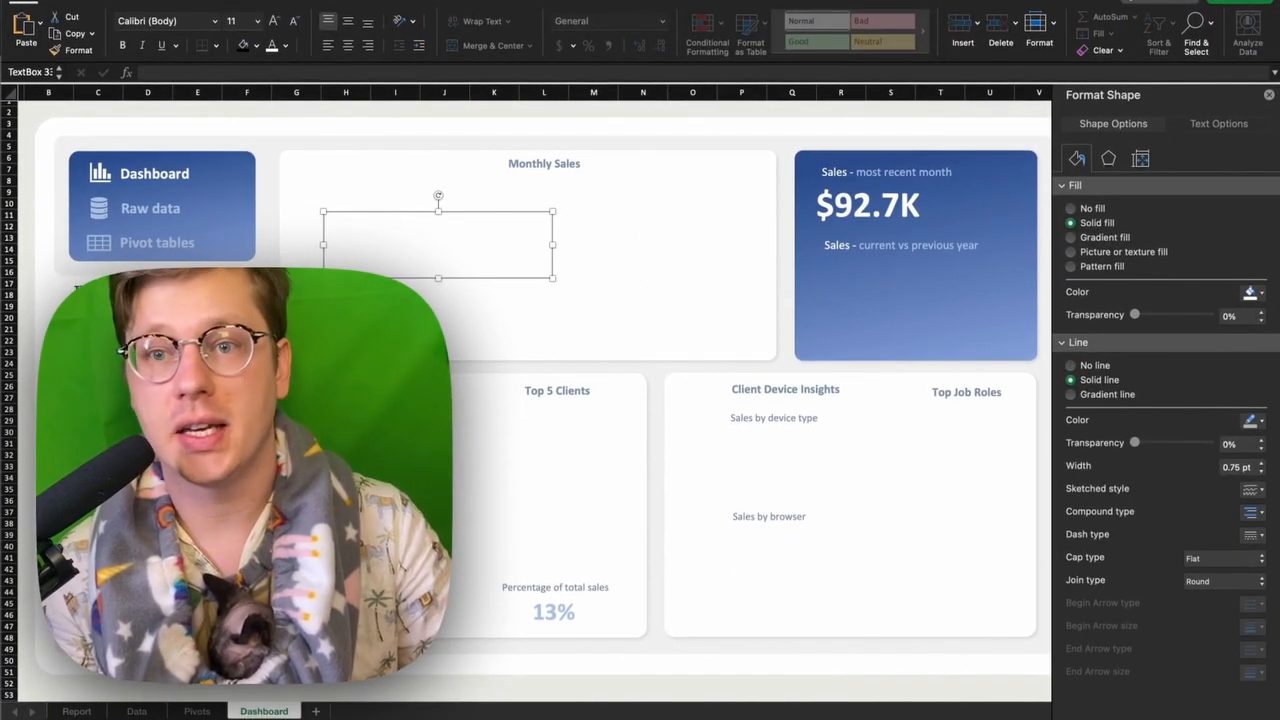
Step: Draw a text box inside the Monthly Sales card
click(1072, 222)
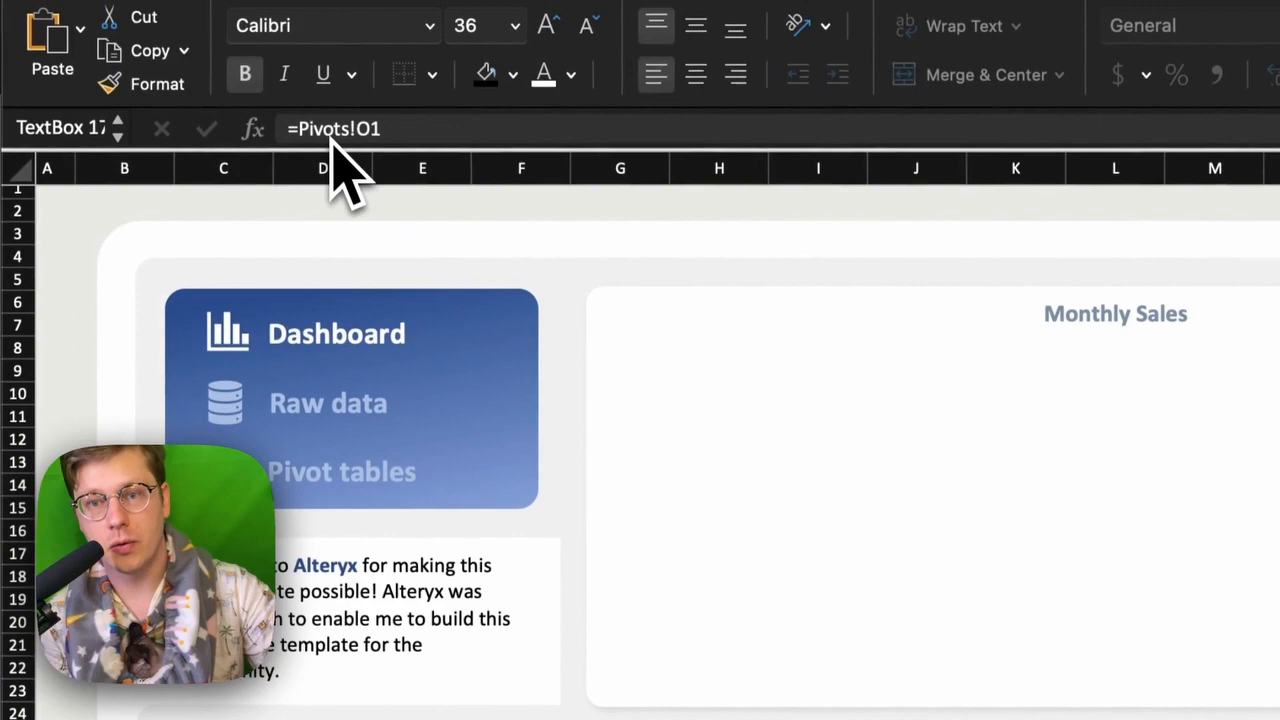
Step: Link the text box to =Pivots!O1 with 36 pt bold font
scroll(down, 3)
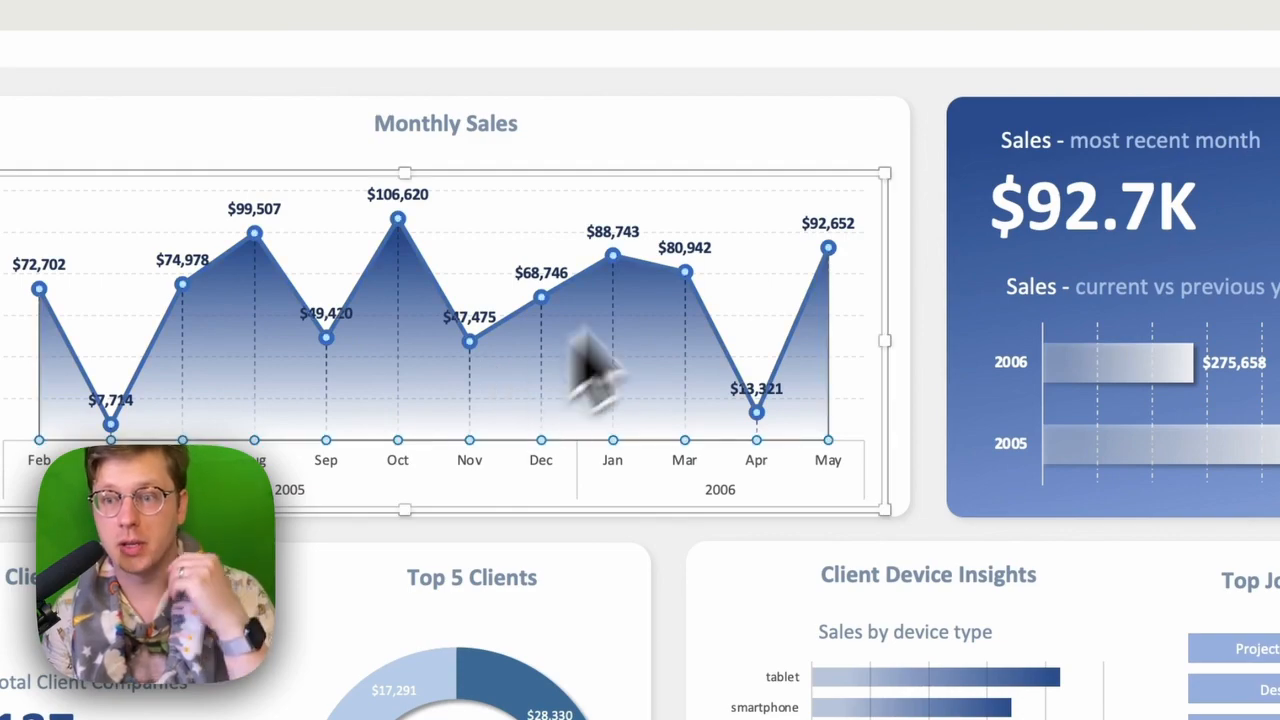
mouse_move(760, 230)
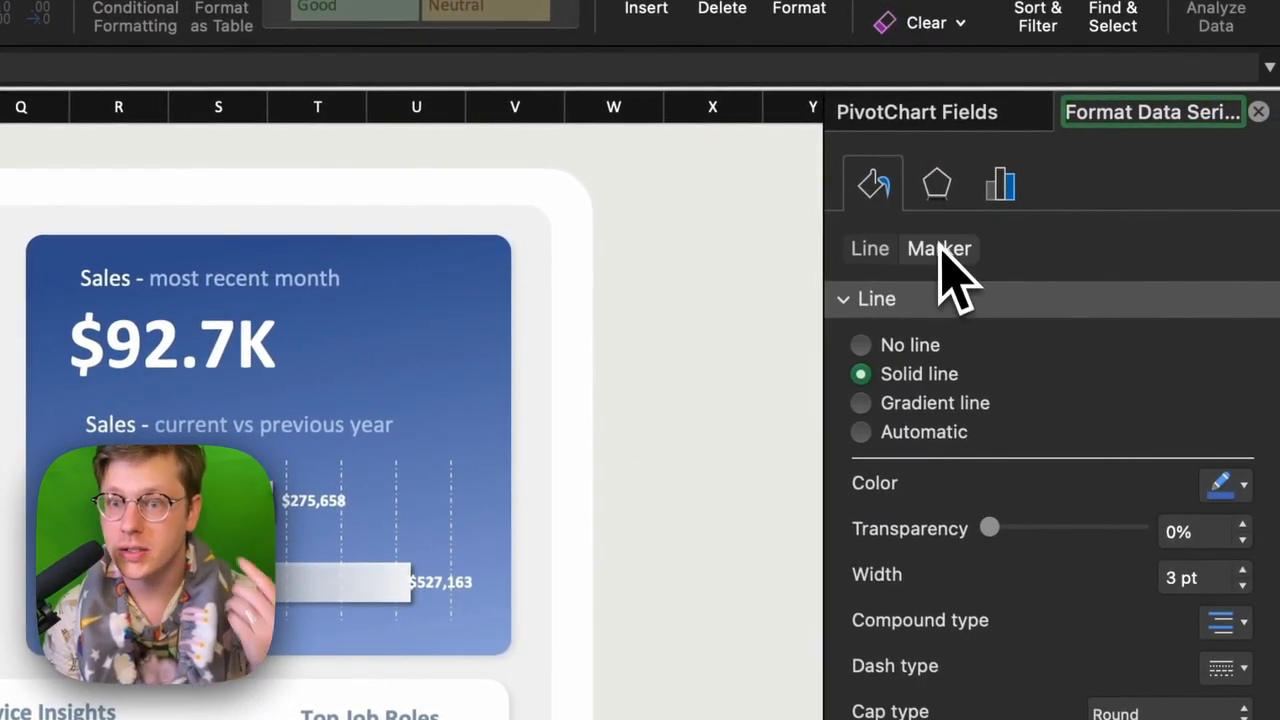
Step: Show the marker settings for the 3 pt blue sales line
click(936, 183)
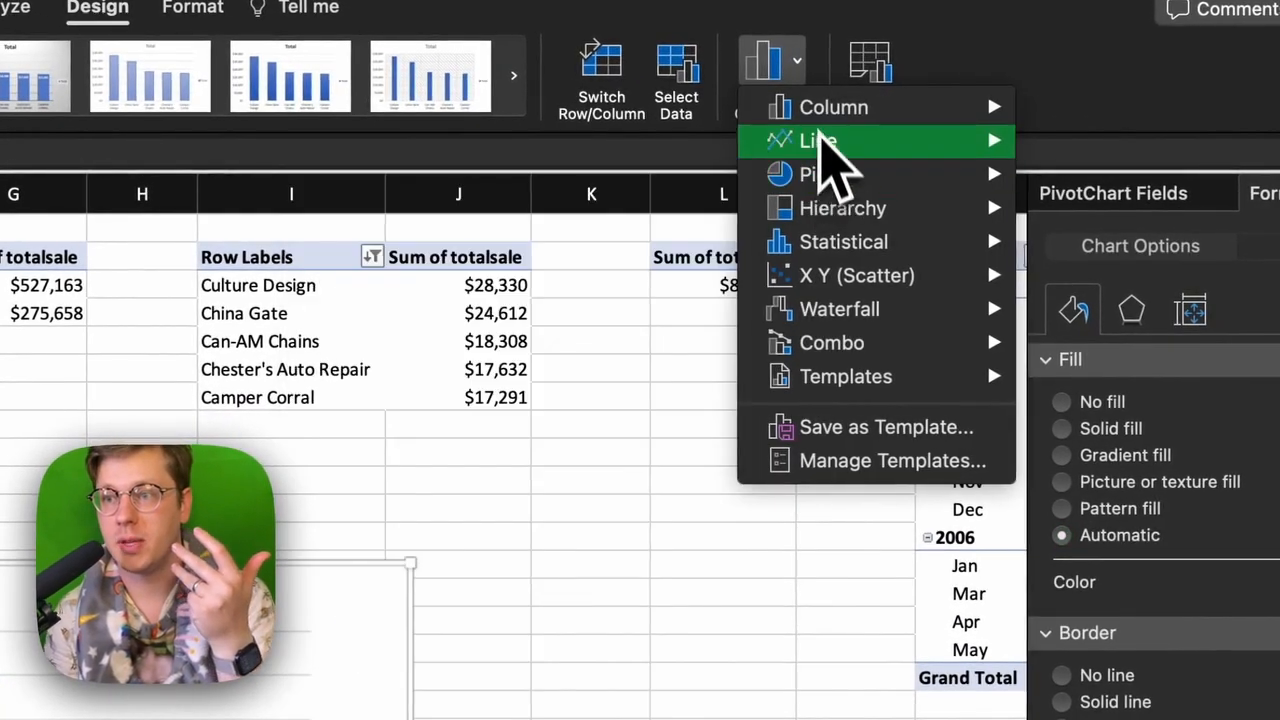
Step: Change the top-clients pivot chart to a horizontal bar chart and adjust its series fill
click(818, 140)
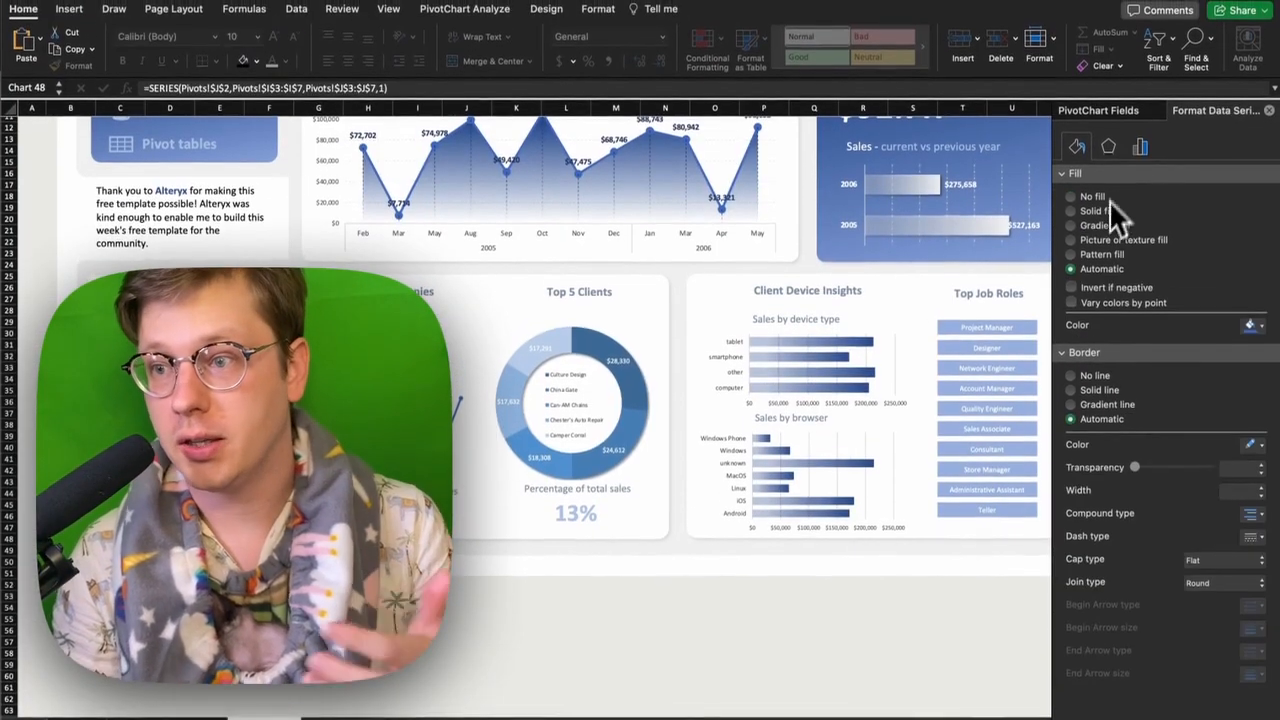
click(1071, 225)
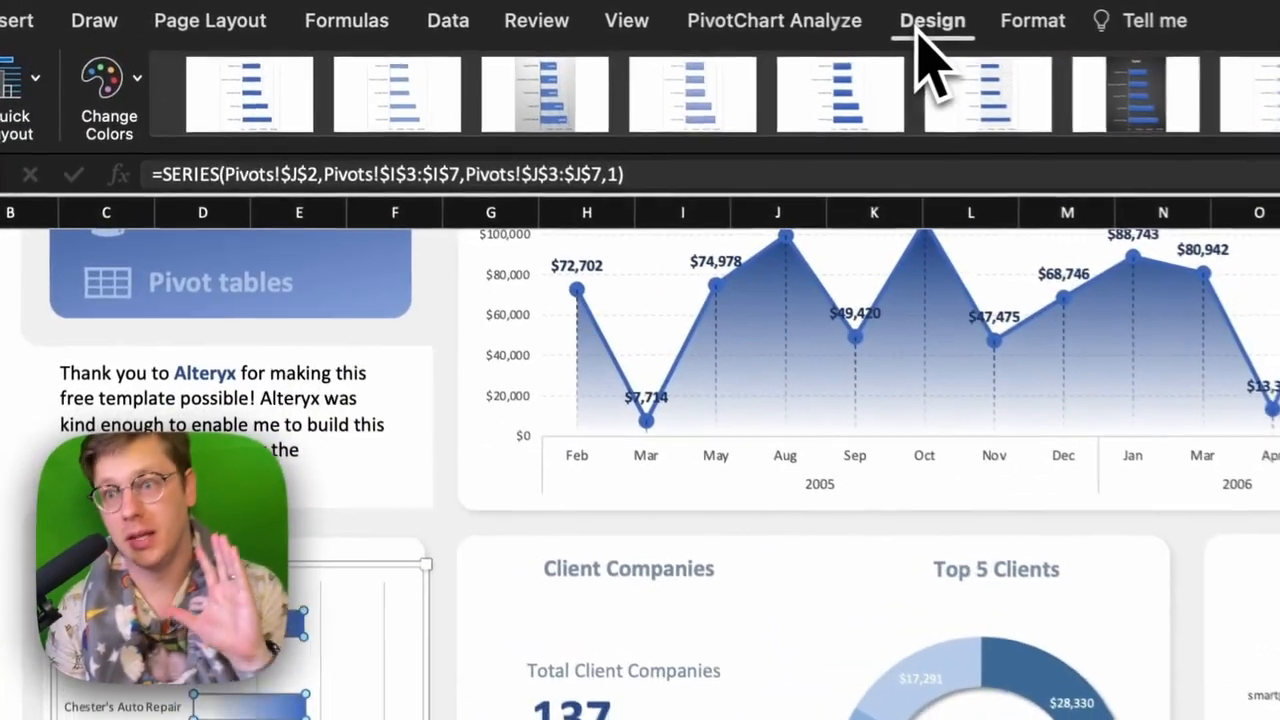
click(45, 78)
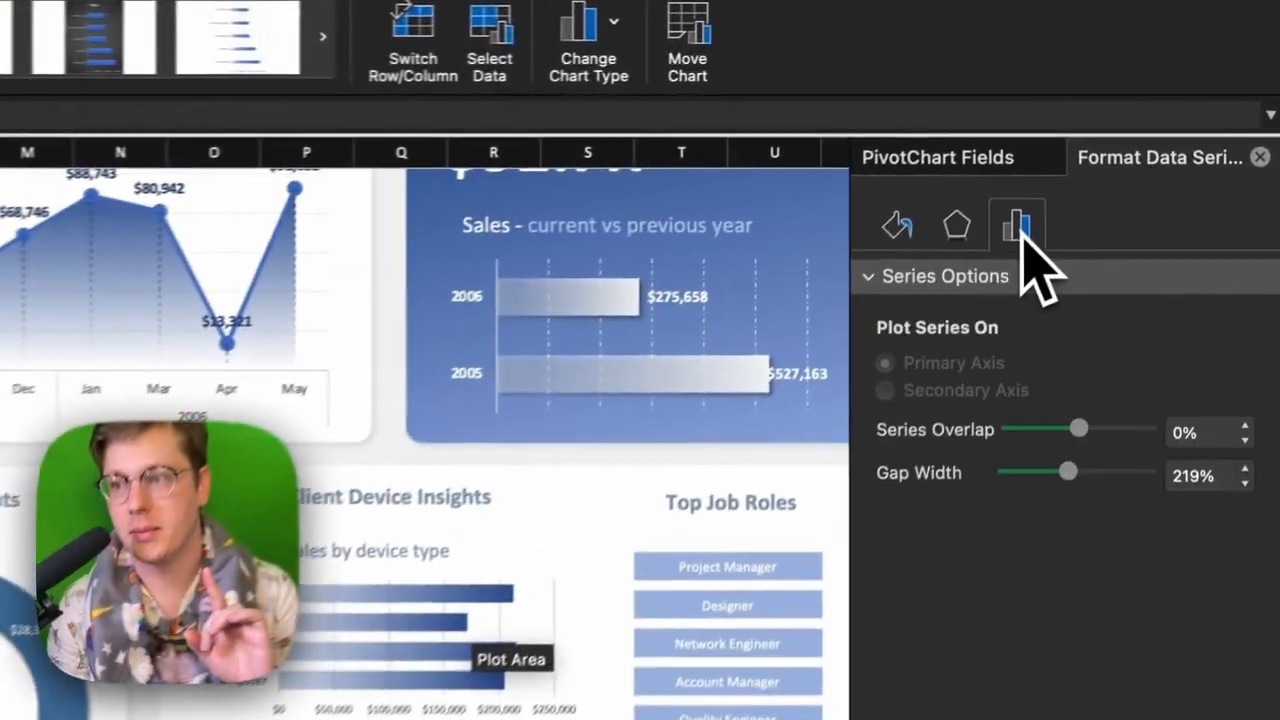
Step: Set the bar series overlap to -16% and gap width to about 85%
drag(1078, 428, 1085, 450)
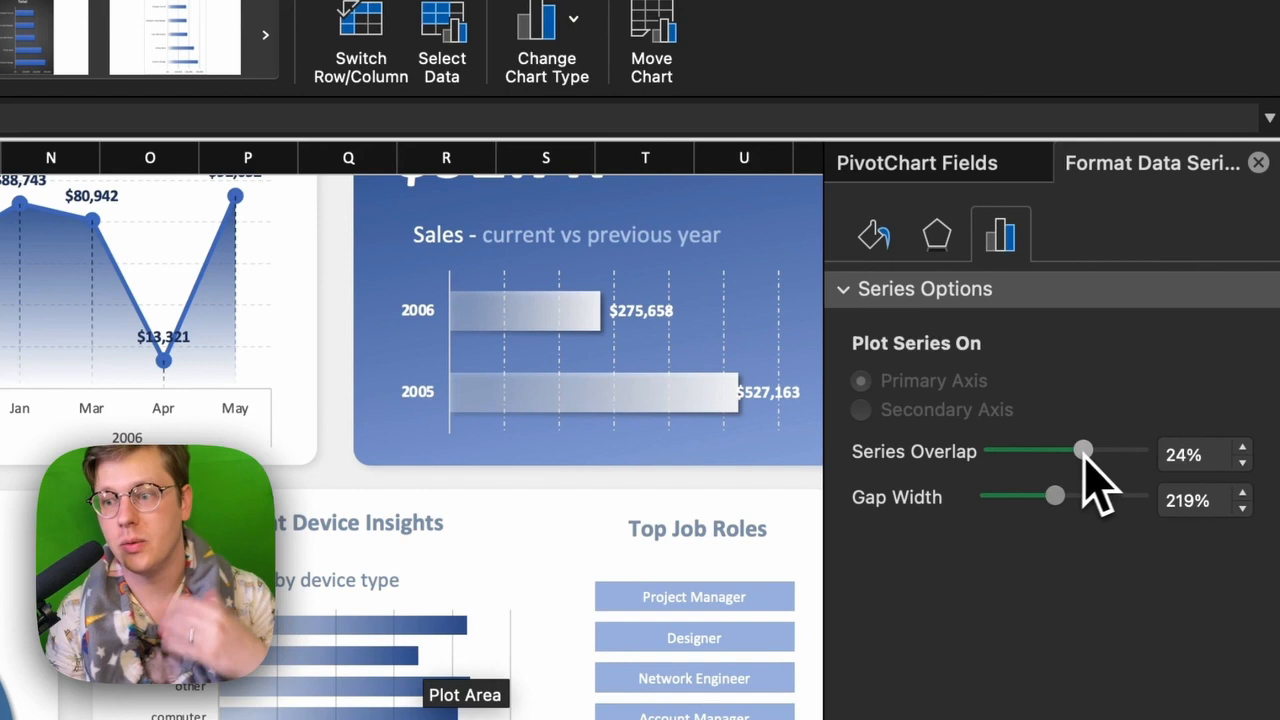
drag(1083, 450, 1055, 450)
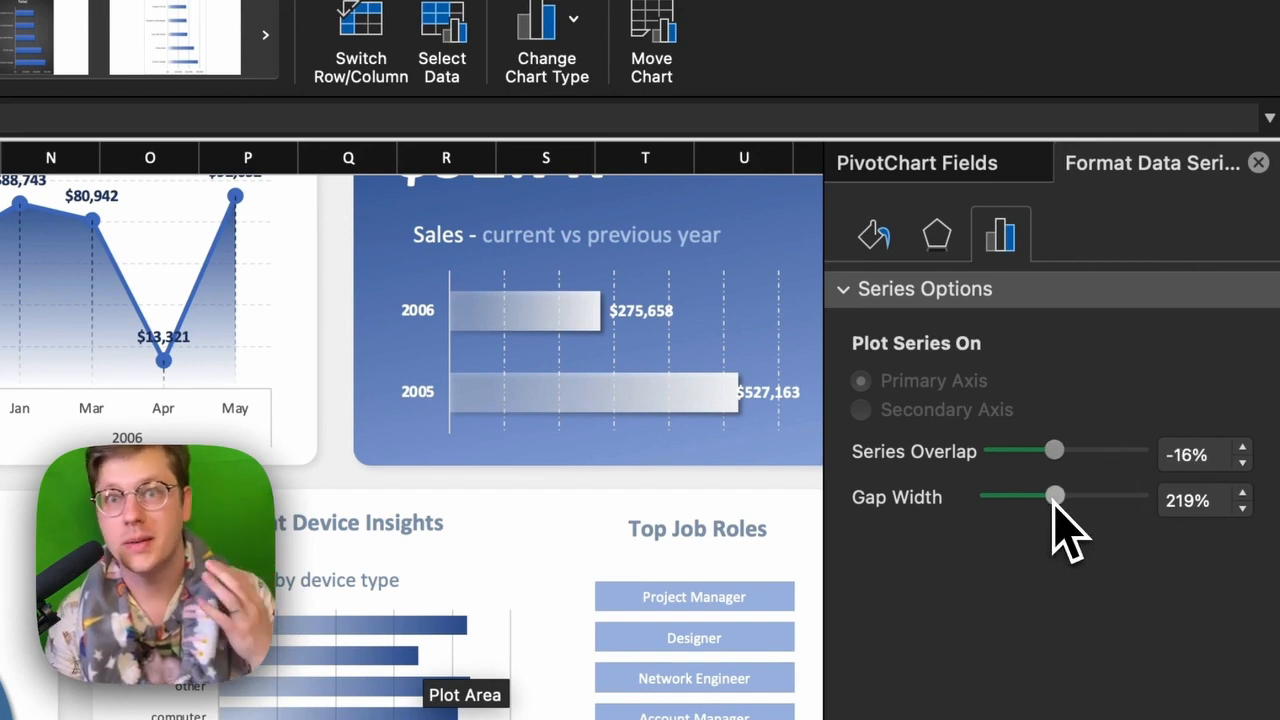
drag(1055, 494, 1015, 494)
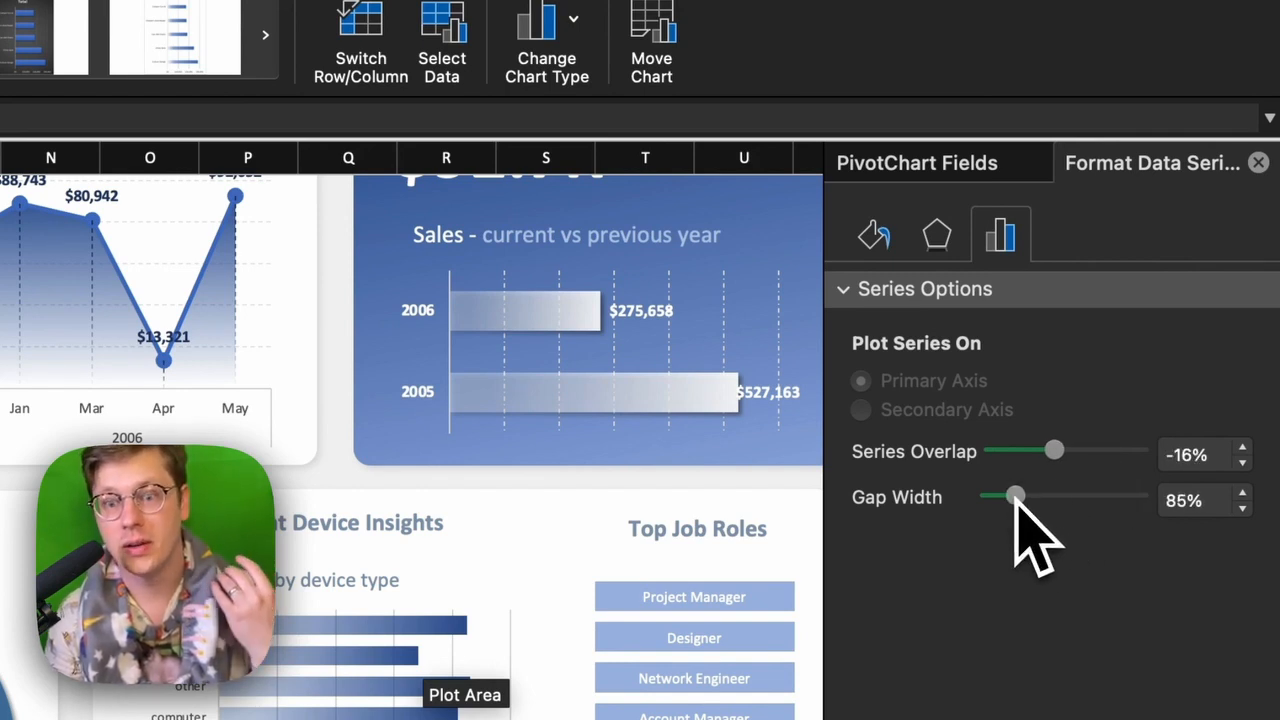
drag(1014, 494, 1035, 494)
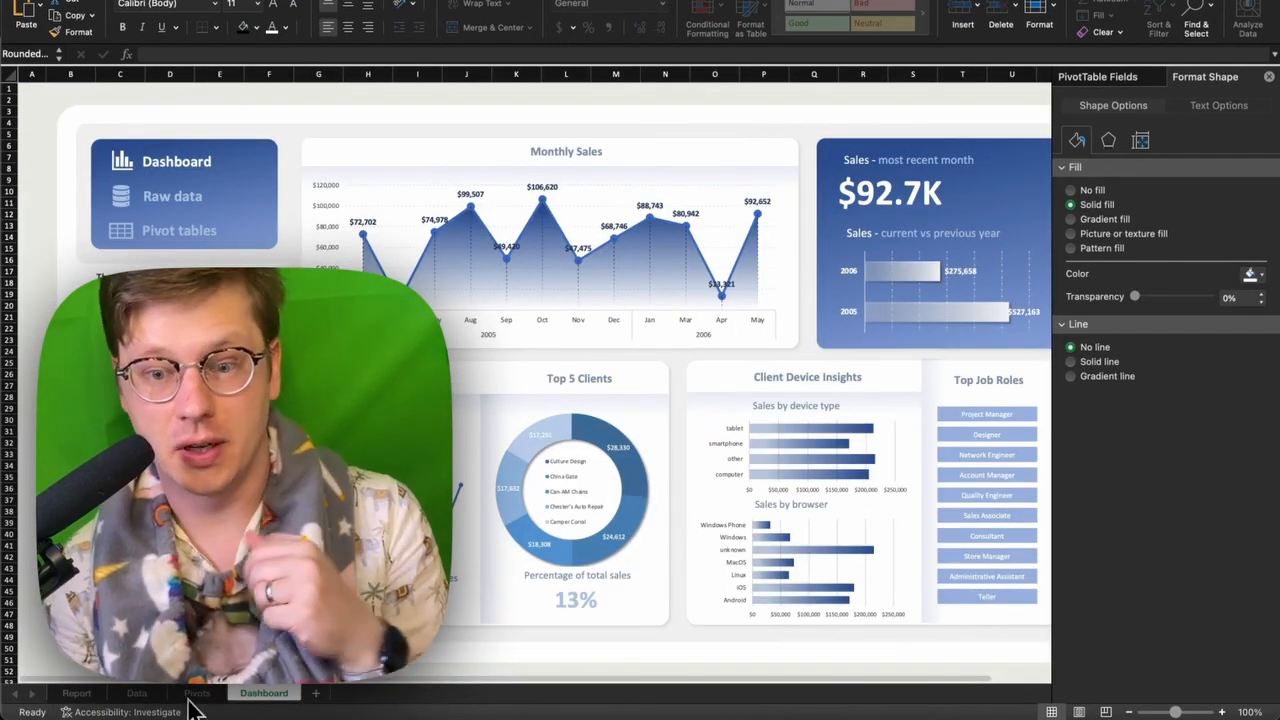
Step: Link the customeremployer slicer to all PivotTables, including DeviceType, DoubleSales and OS
click(197, 693)
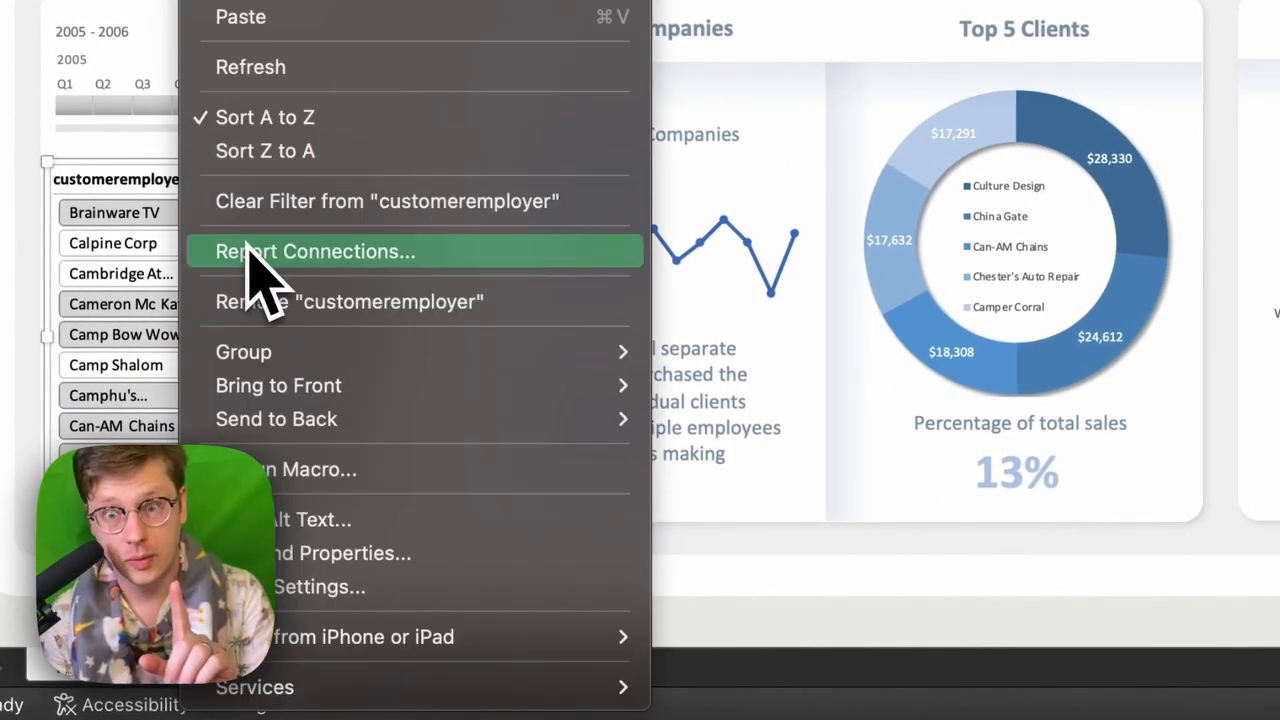
click(315, 251)
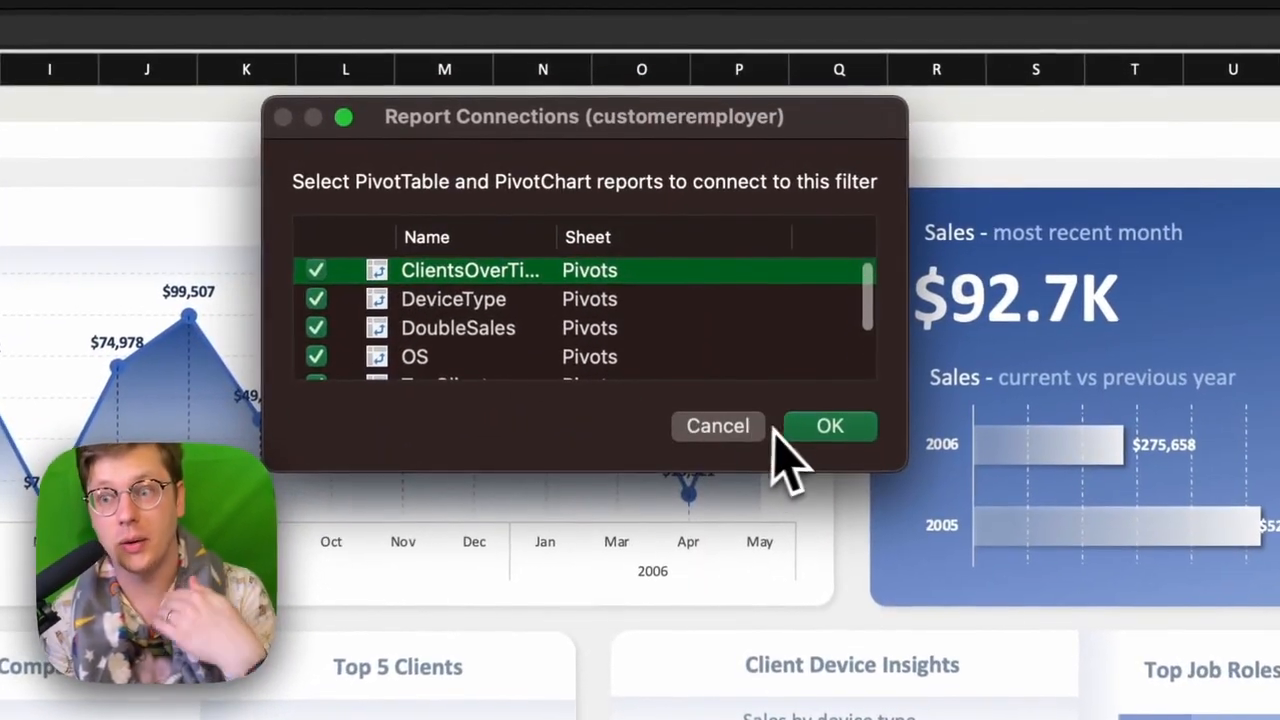
click(829, 425)
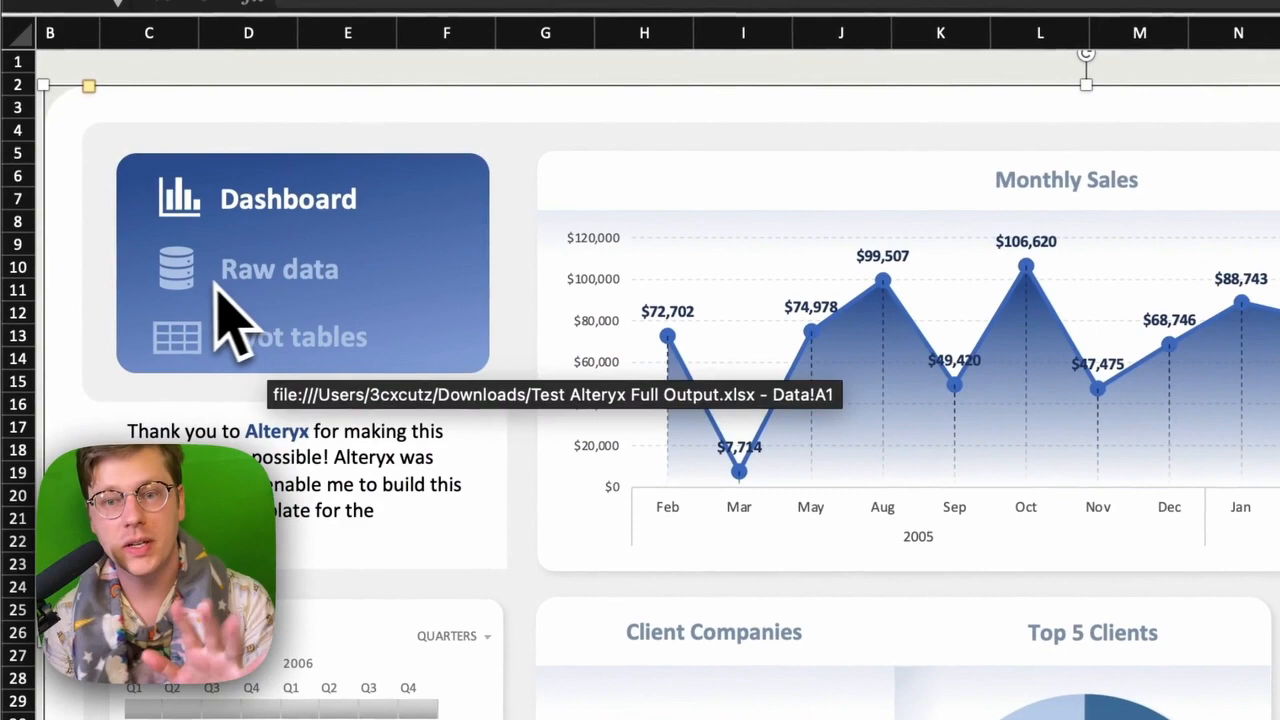
Step: Bring up the hyperlink options for the Raw data label linking to Data!A1
right_click(279, 269)
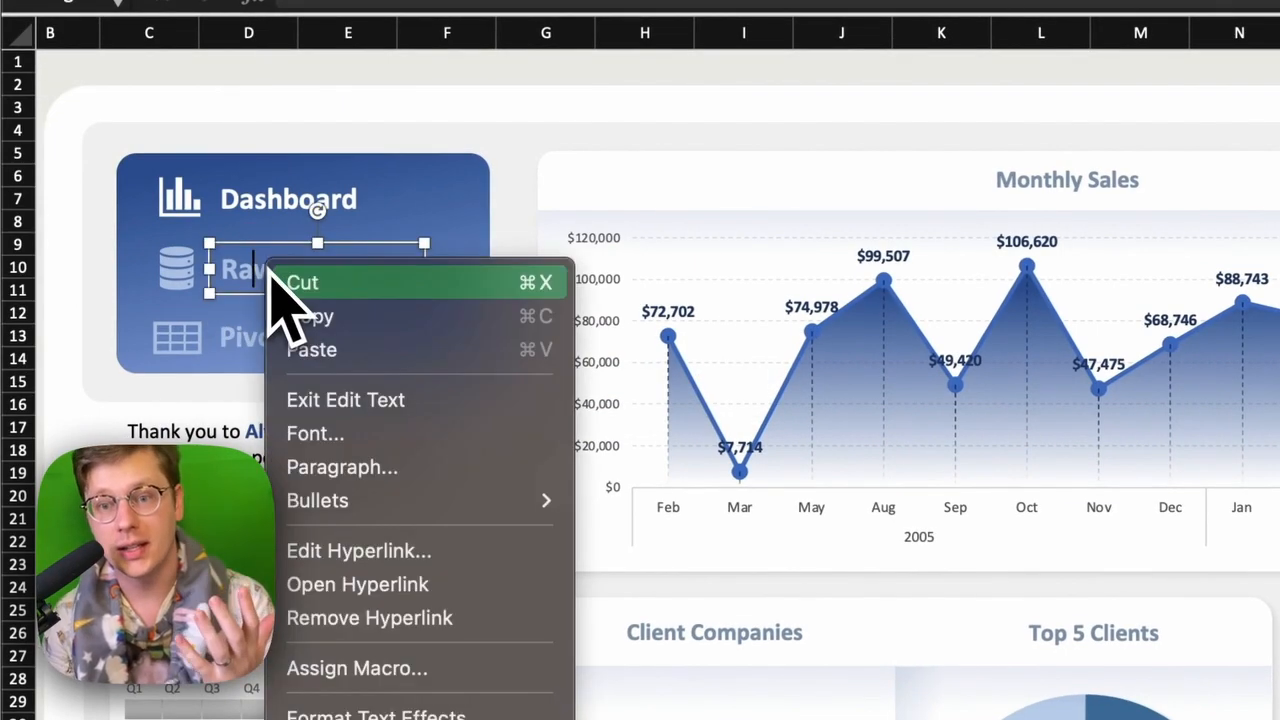